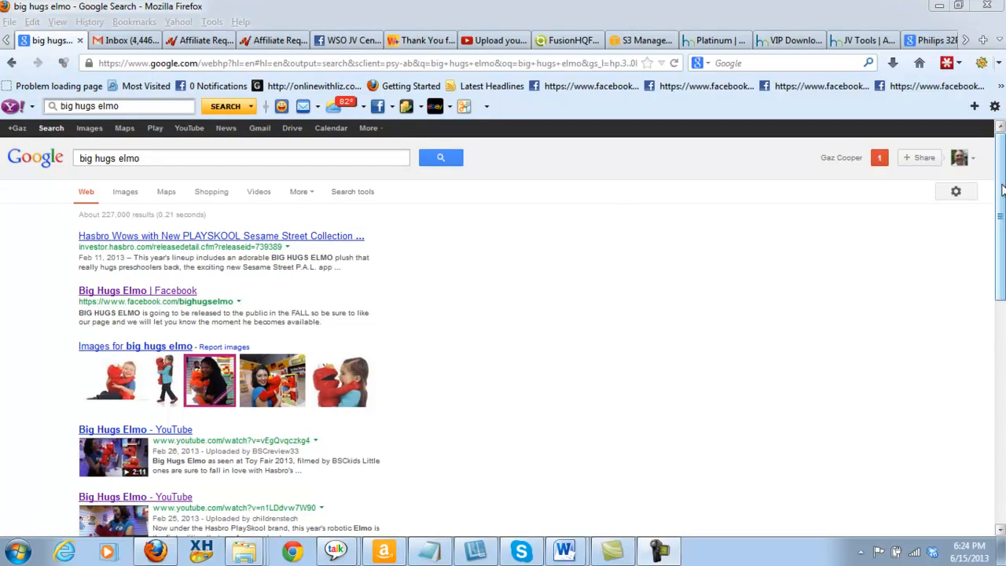
scroll("down", 3)
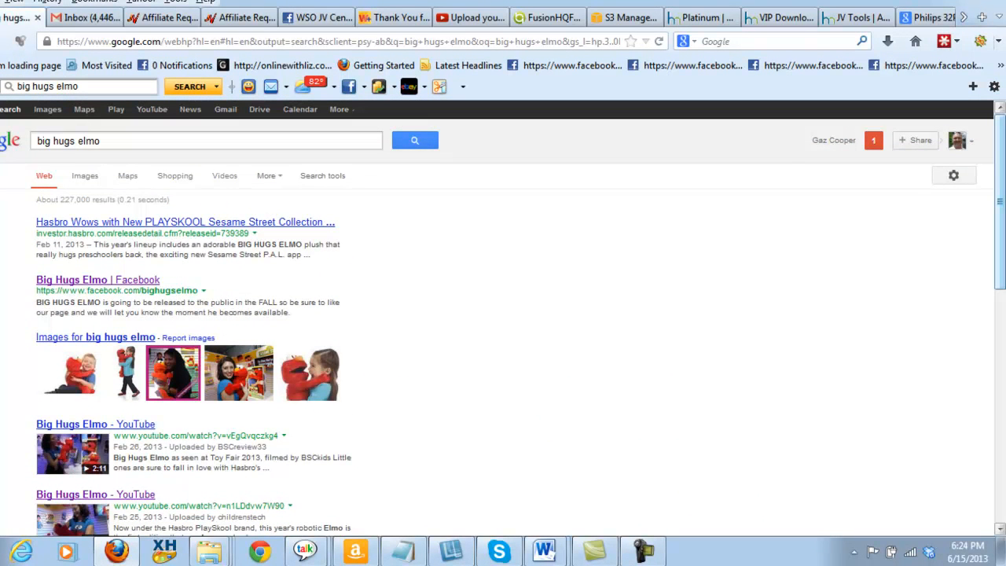
scroll("down", 3)
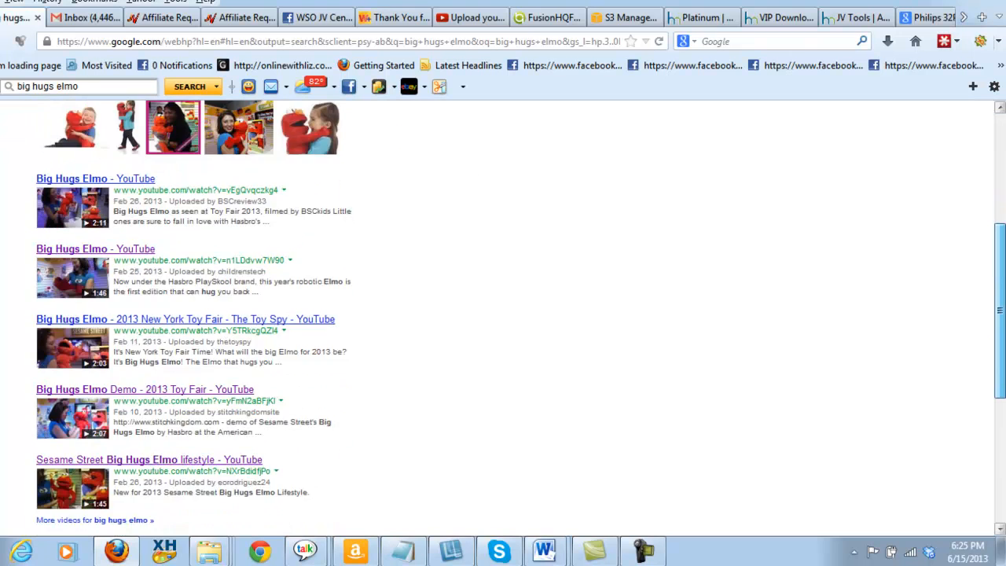
scroll("down", 3)
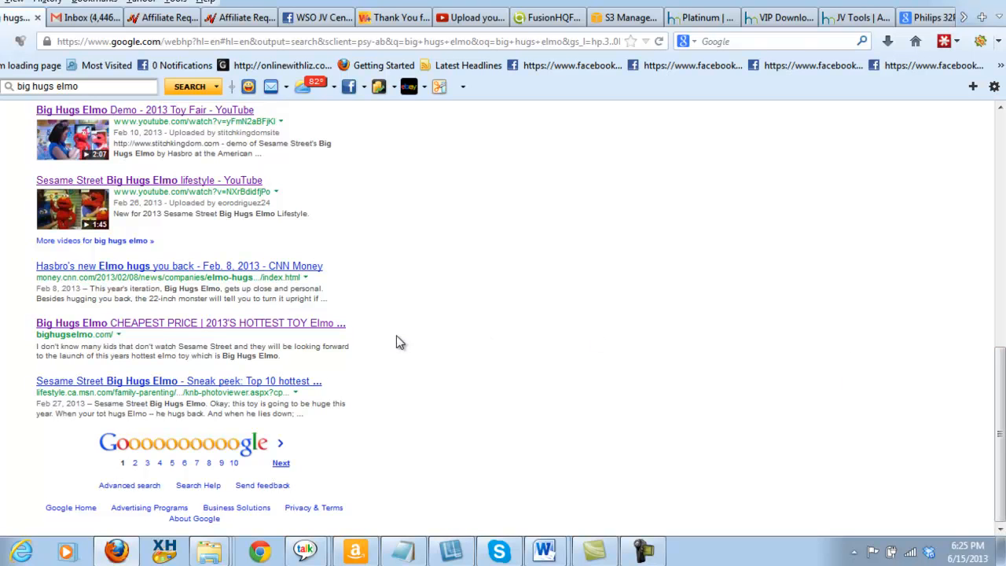
mouse_move(988, 418)
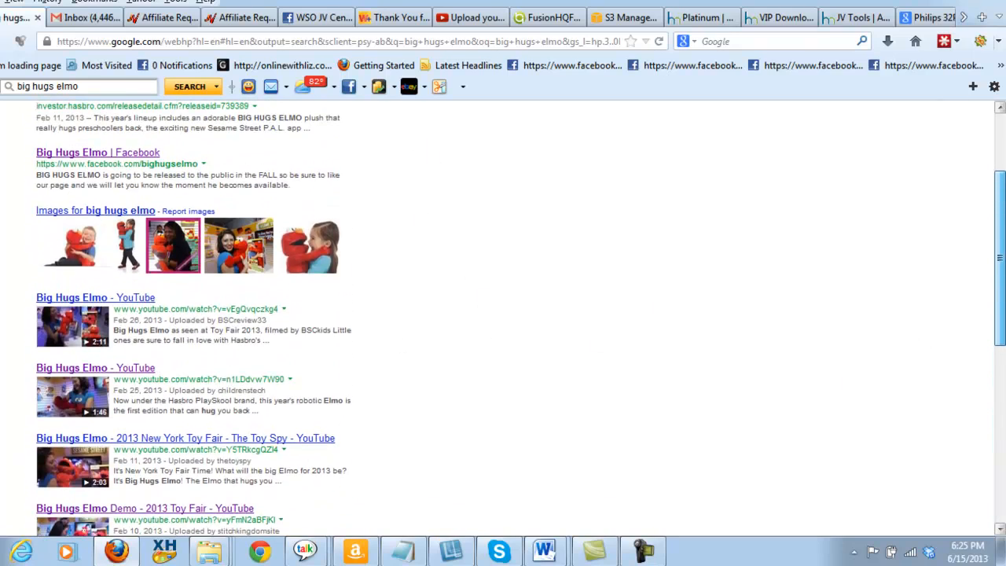
scroll("down", 3)
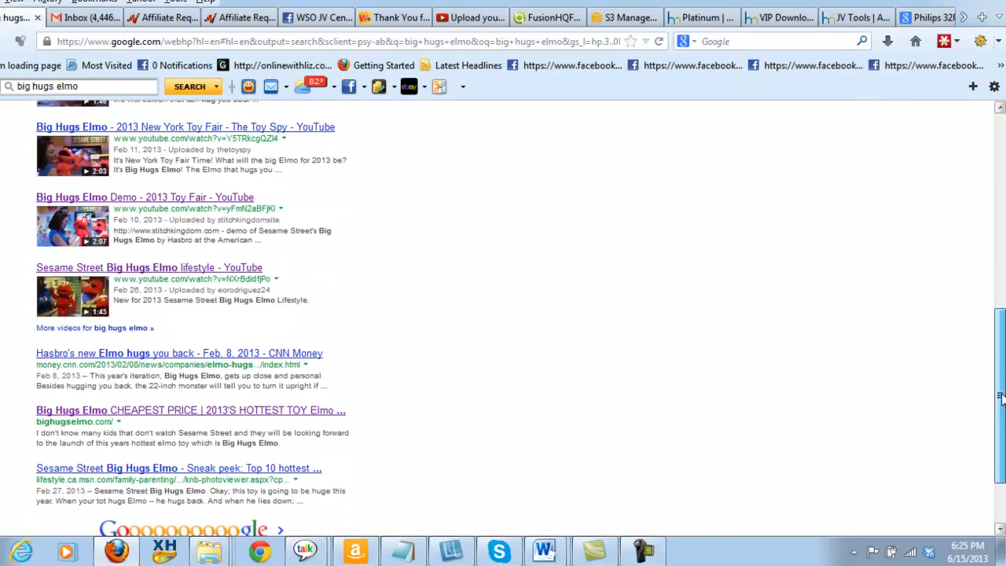
scroll("down", 3)
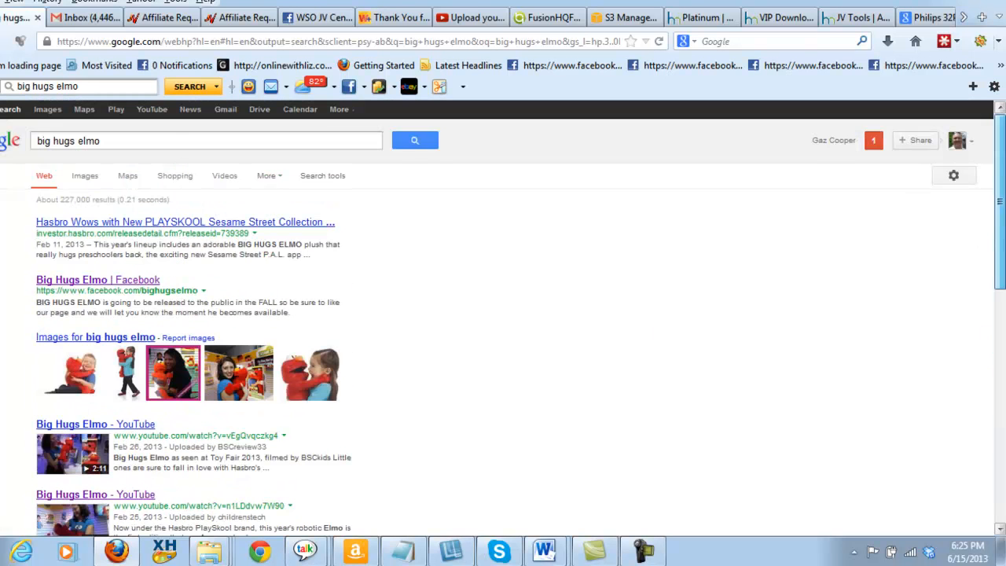
left_click(415, 140)
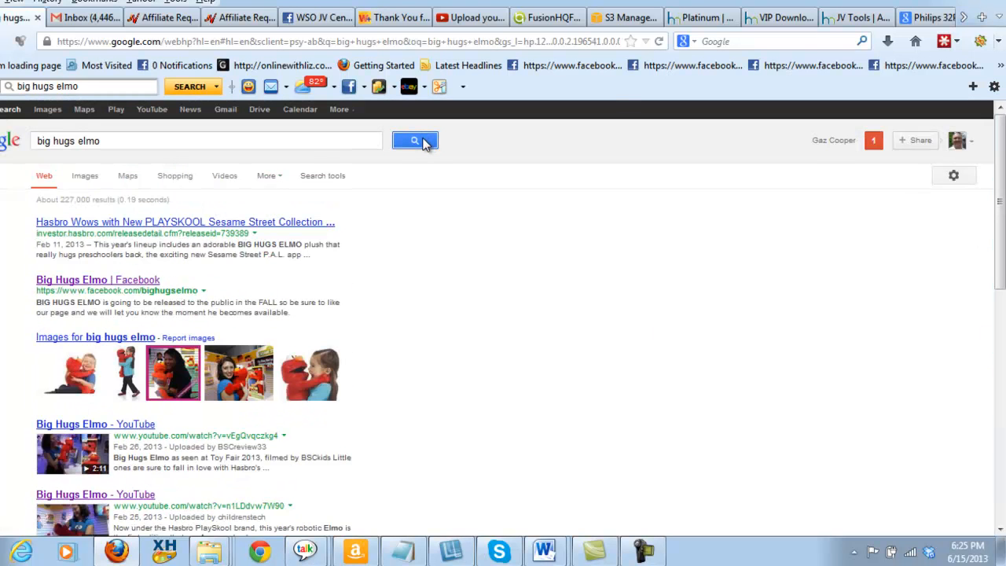
scroll("down", 3)
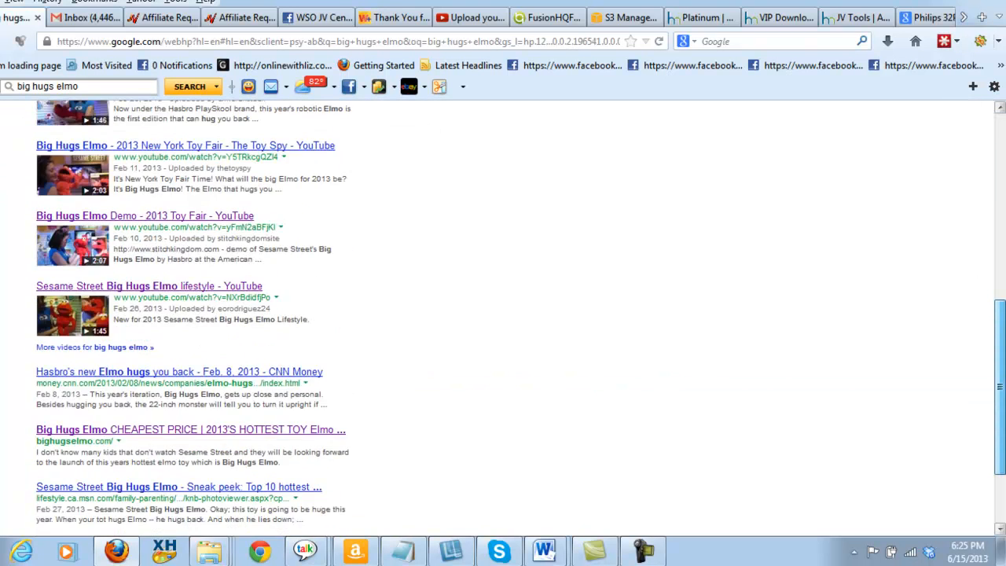
scroll("down", 3)
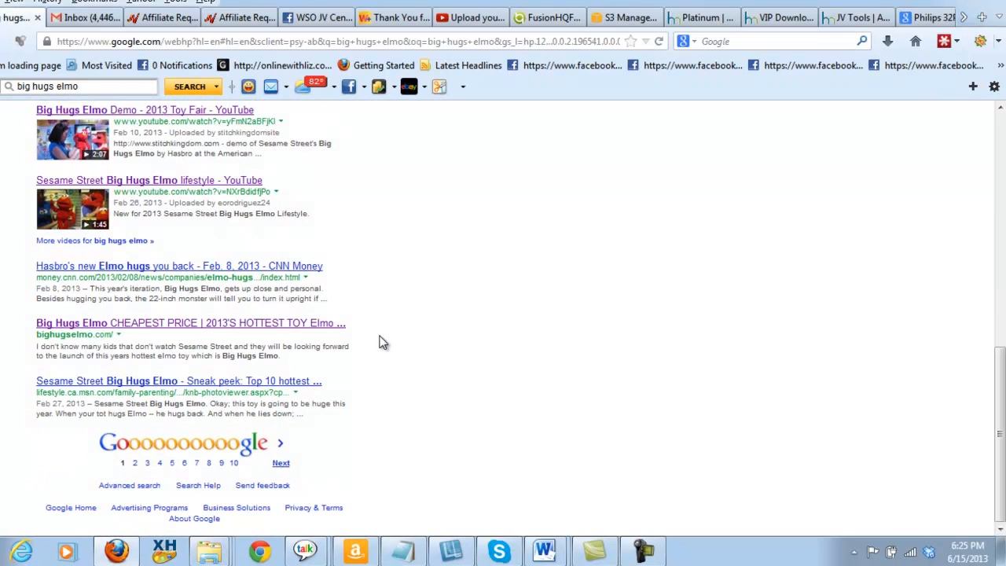